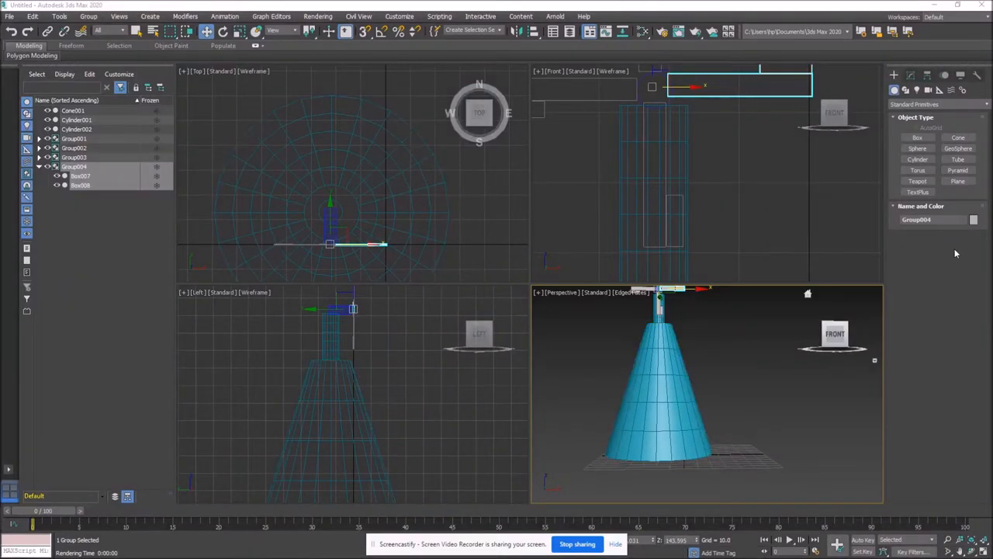
Step: Create Plane001 as a flat ground plane beneath the windmill
click(958, 180)
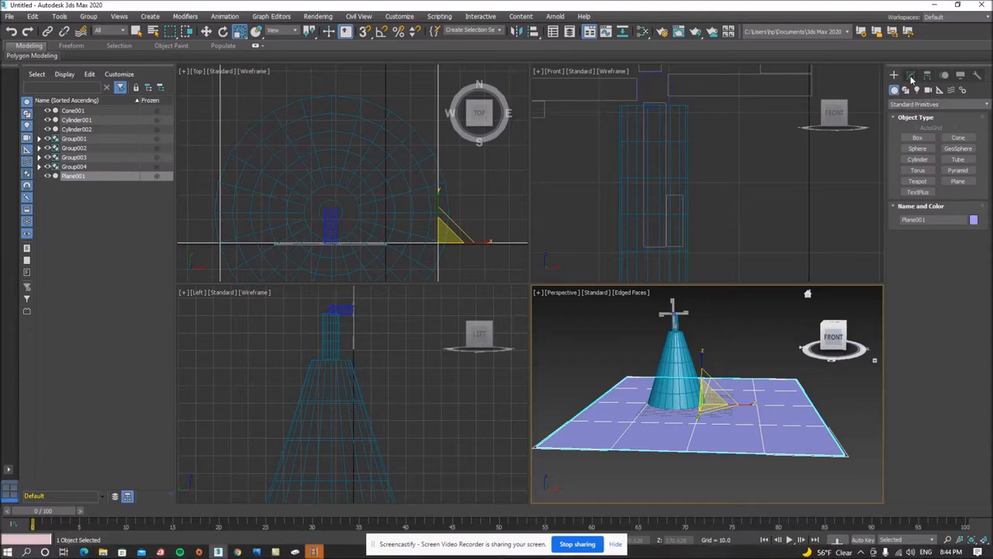
Step: Apply the Hair and Fur (WSM) modifier to Plane001
click(911, 75)
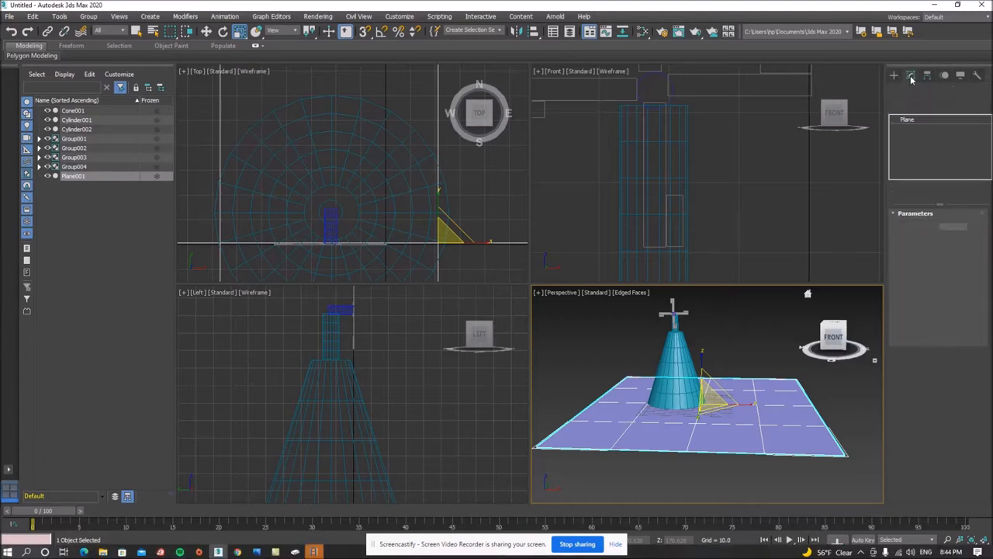
click(912, 75)
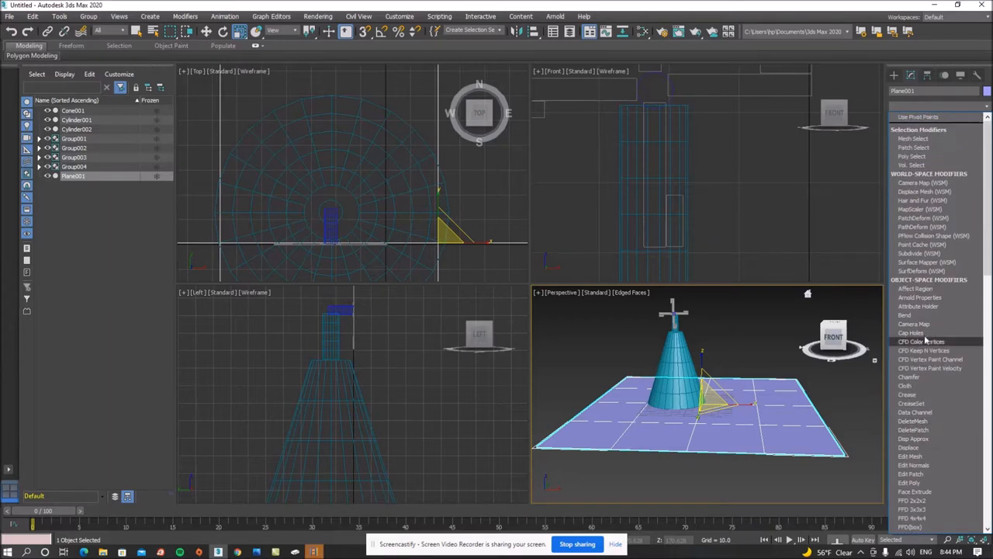
mouse_move(923, 201)
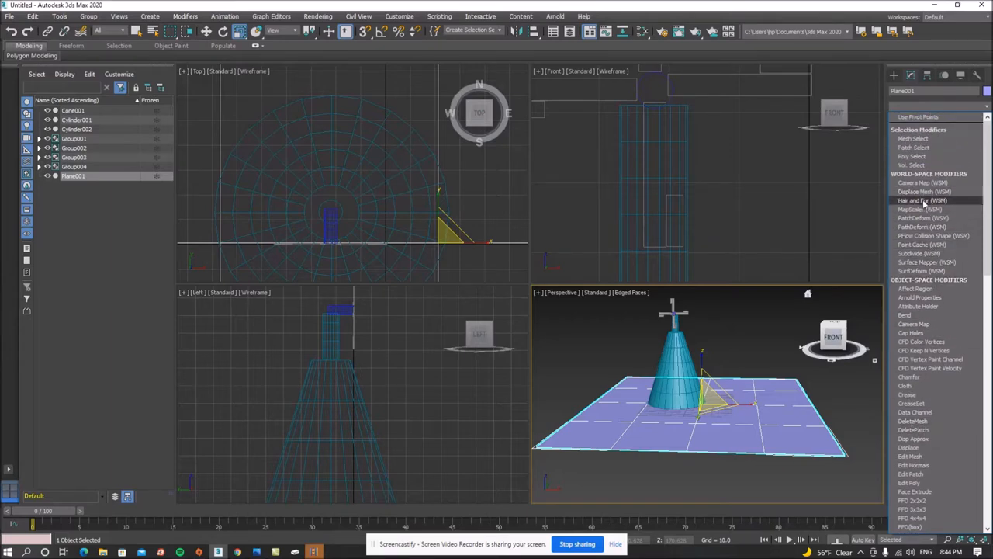
click(923, 201)
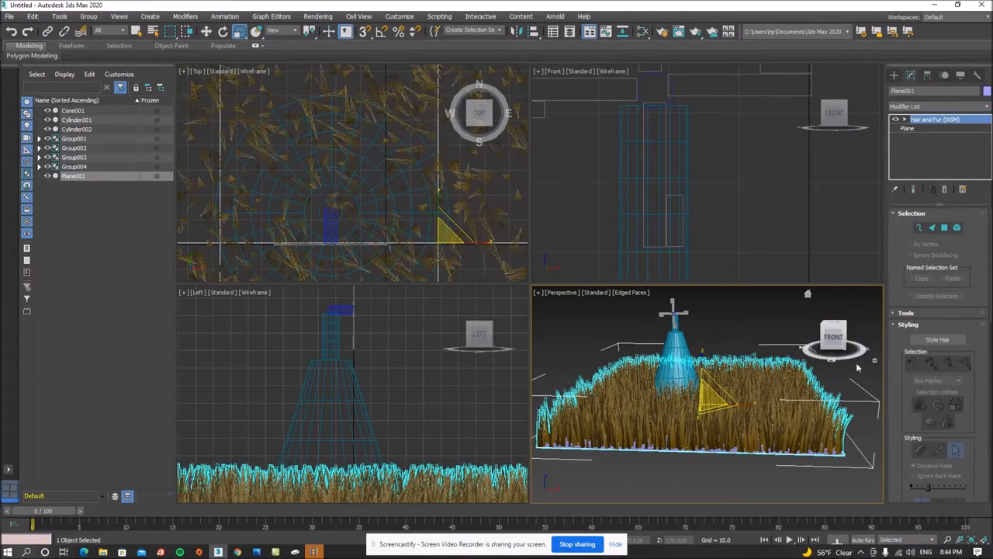
Step: Scroll down to the Hair and Fur General Parameters to adjust the hair count
scroll(down, 3)
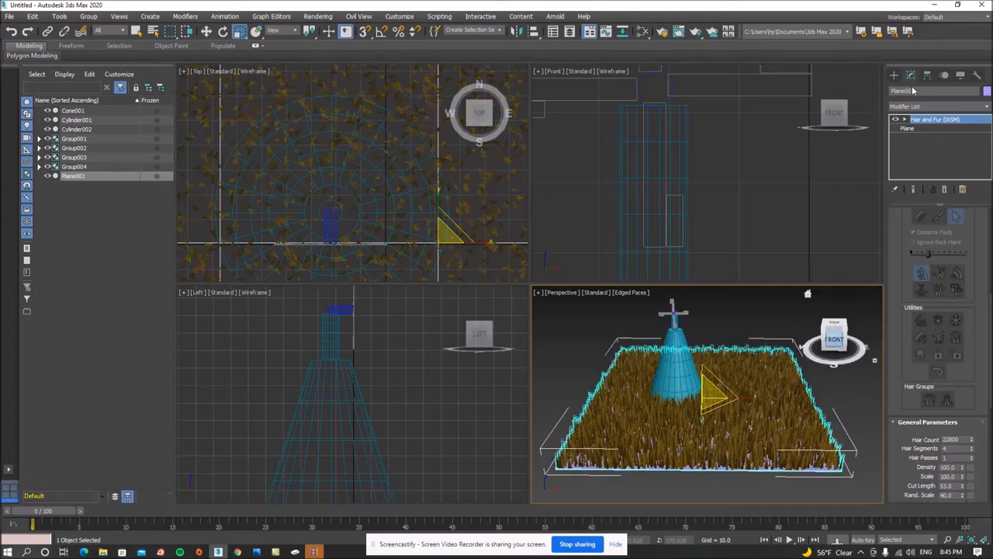
Step: Create Box009, roughly 184 by 123 by 99, on the grass beside the windmill
click(893, 74)
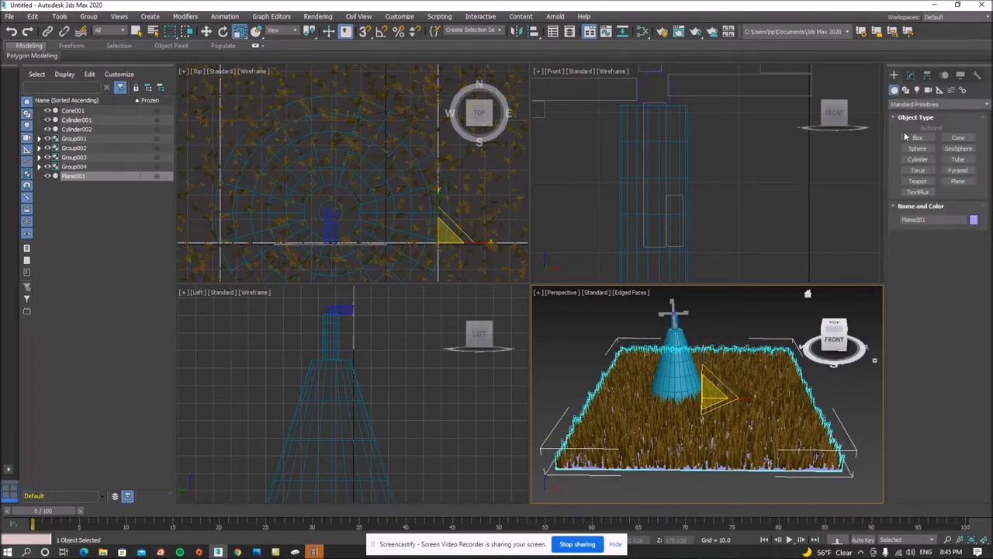
click(918, 137)
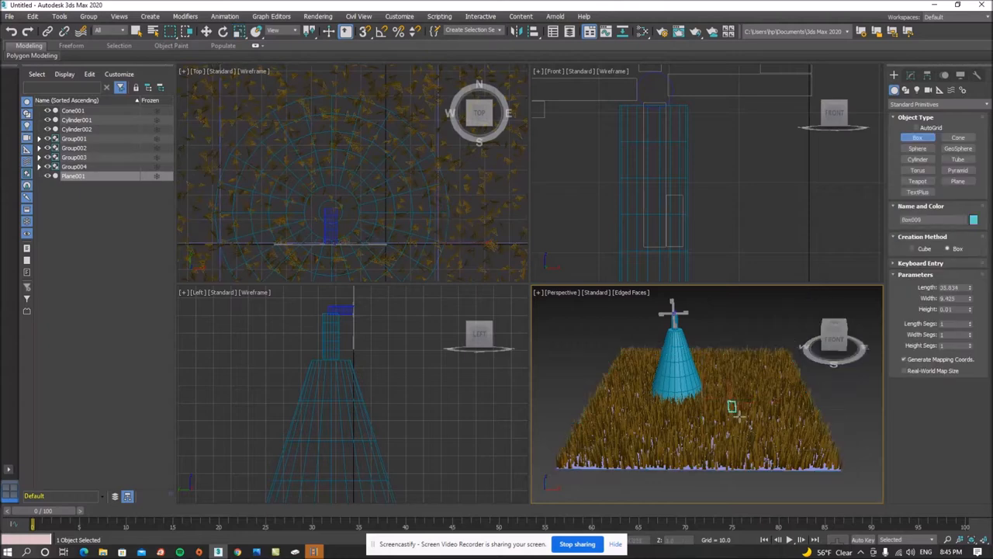
drag(733, 415, 835, 466)
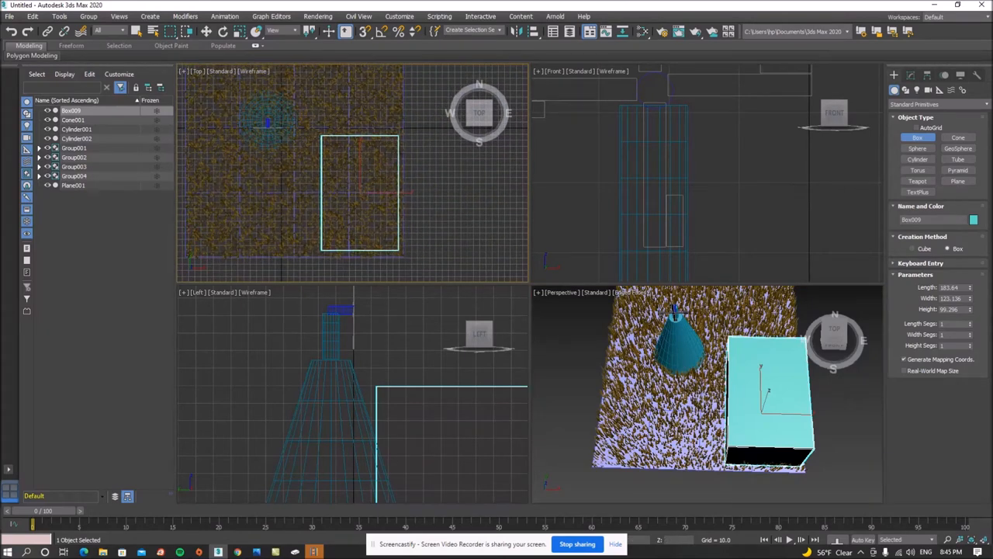
Step: Create Pyramid001 and move it onto the top of Box009 as a roof
click(958, 170)
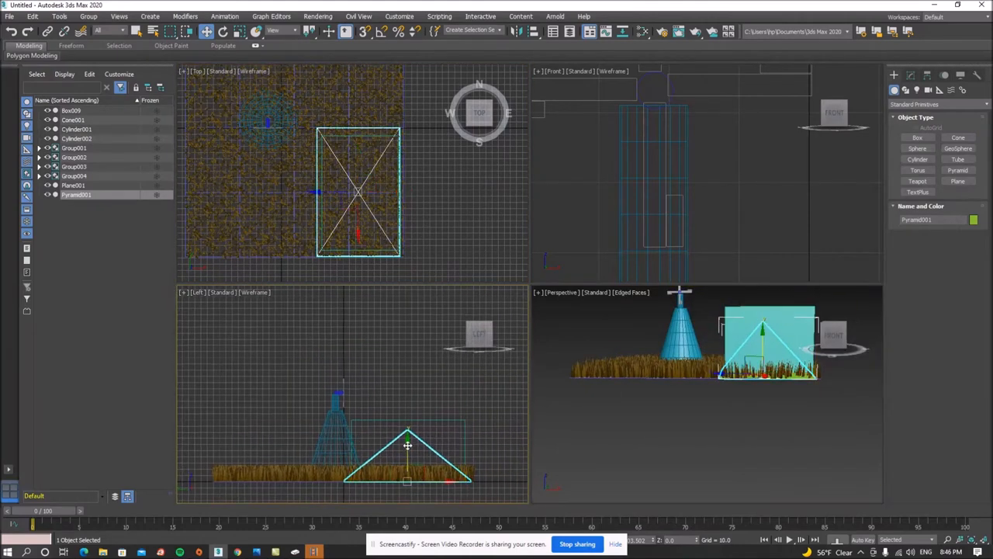
drag(408, 445, 408, 379)
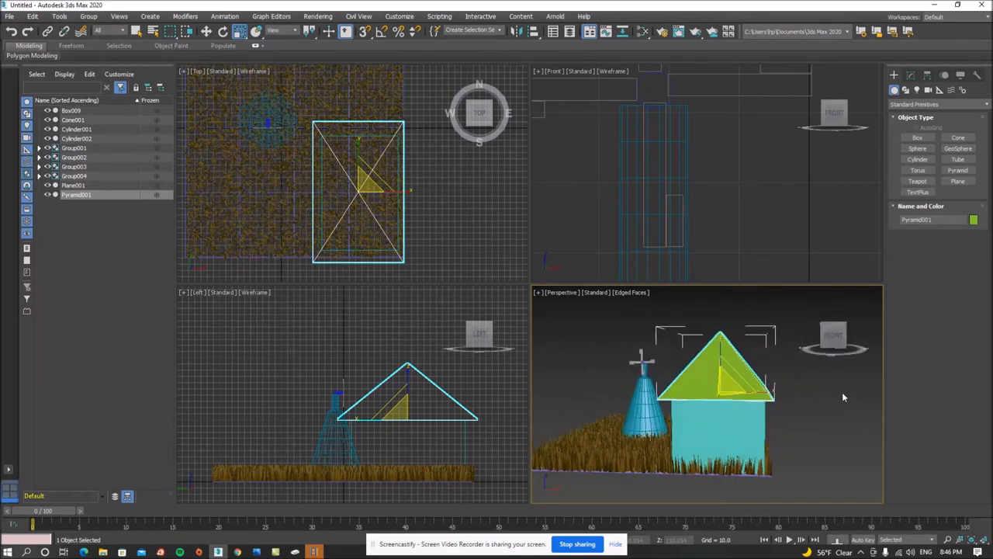
Step: Colour Pyramid001 orange and Box009 red
click(973, 219)
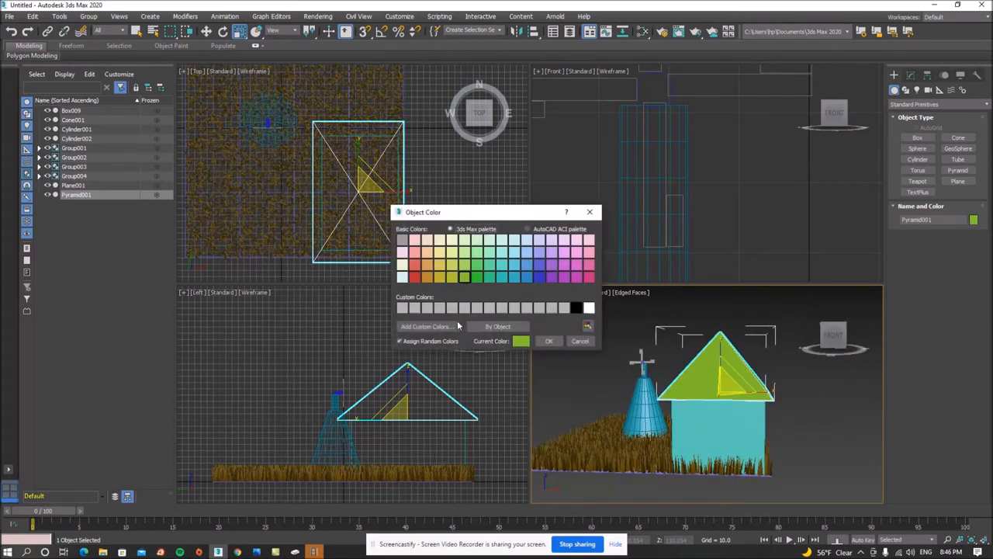
click(548, 341)
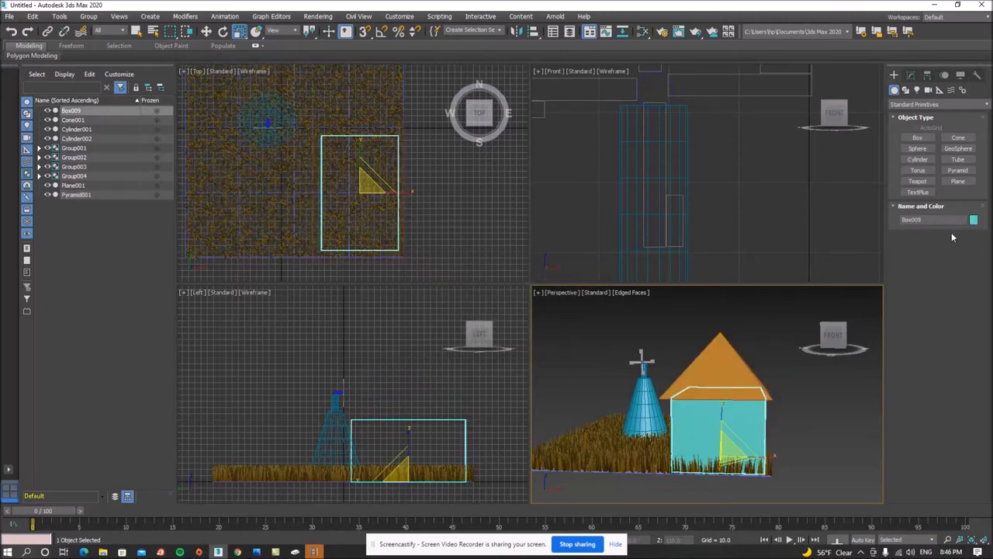
click(974, 219)
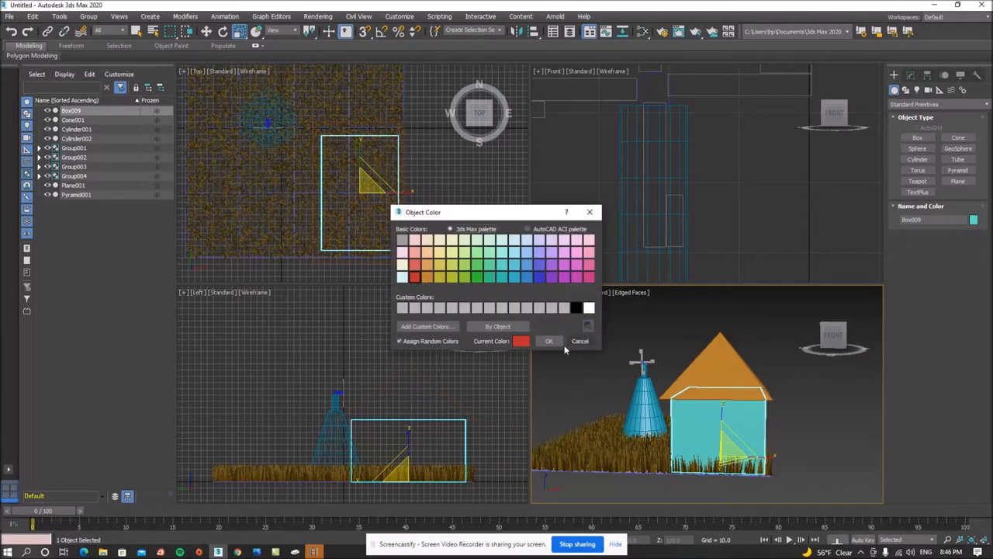
click(548, 340)
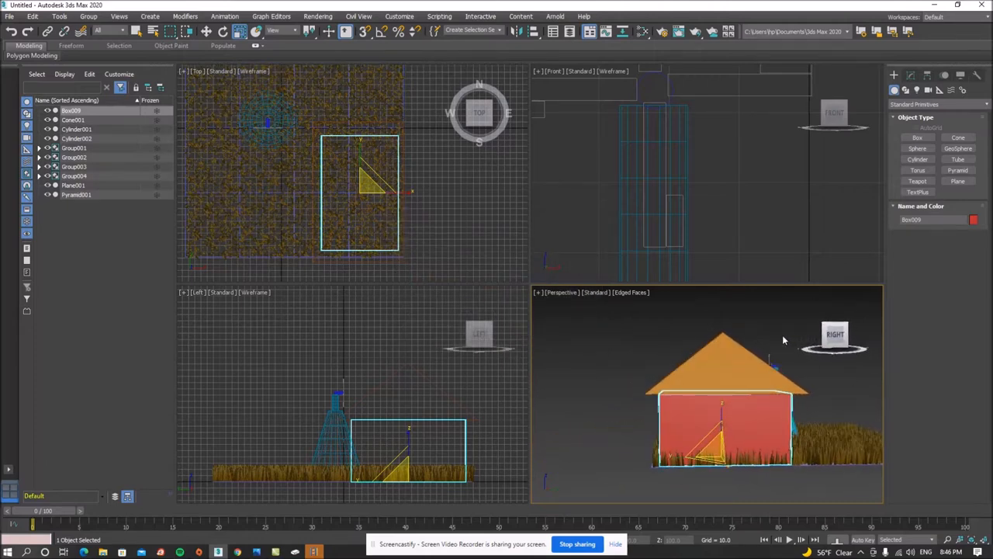
click(648, 386)
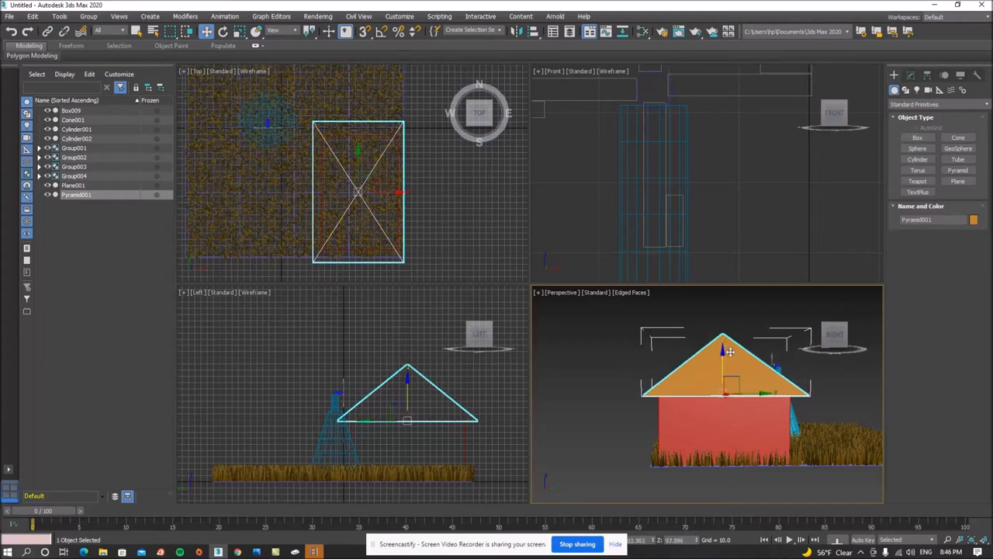
Step: Give the thin front-wall box Box010 a new pink colour
click(917, 137)
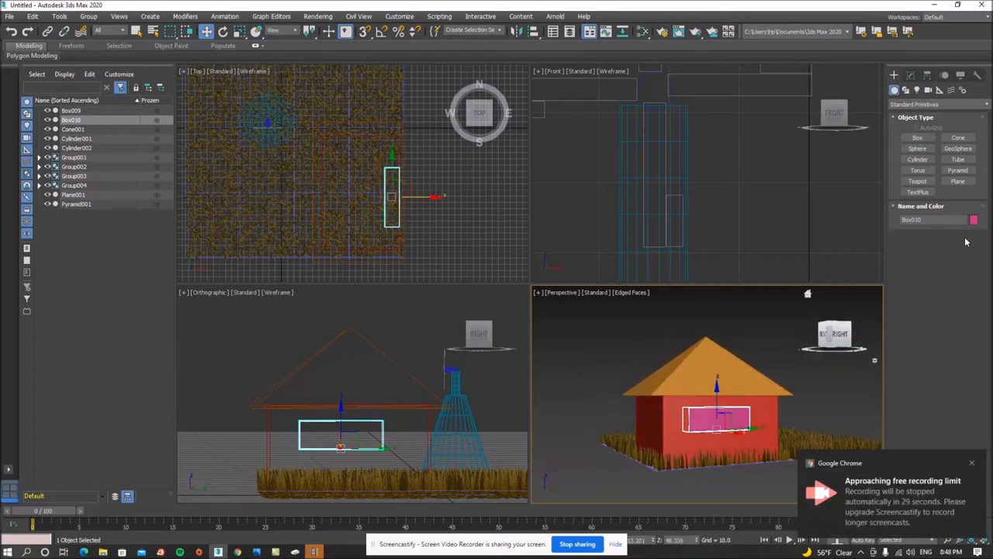
click(973, 219)
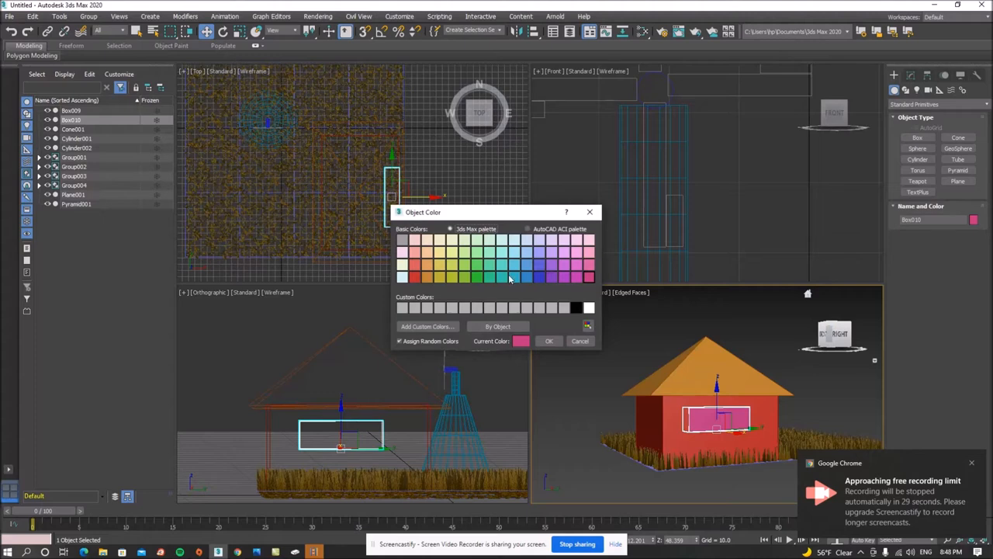
click(549, 341)
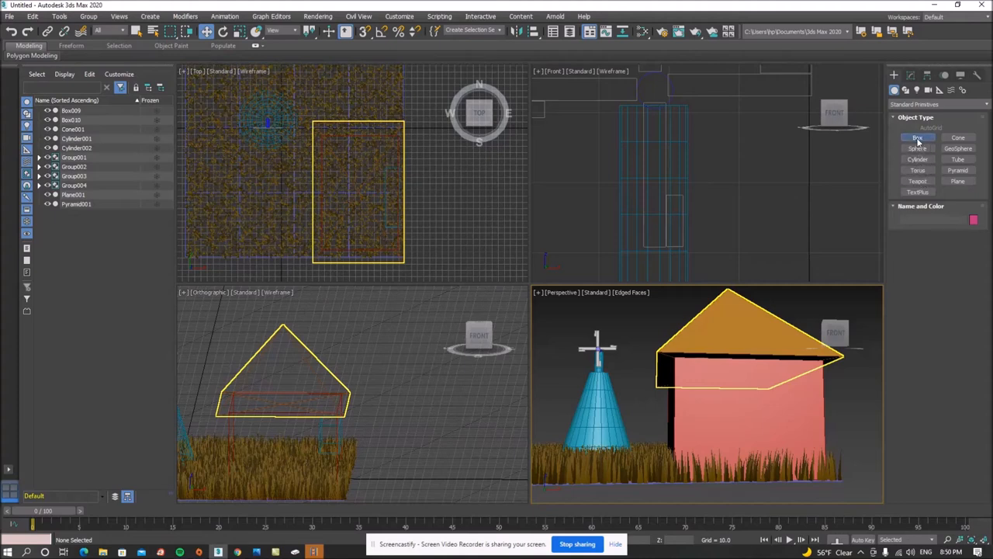
Step: Draw door box Box011 at the lower front of the barn wall
click(918, 137)
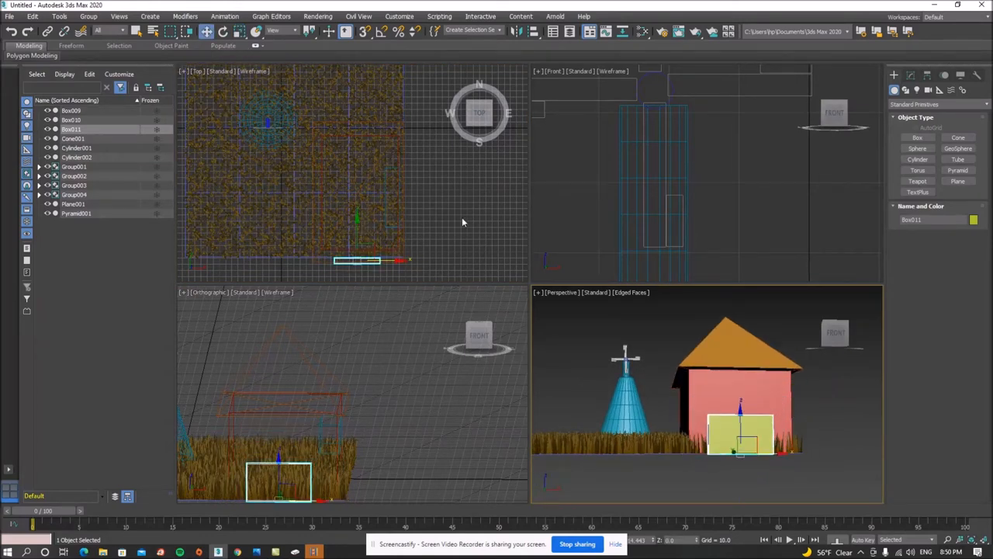
drag(740, 435, 740, 400)
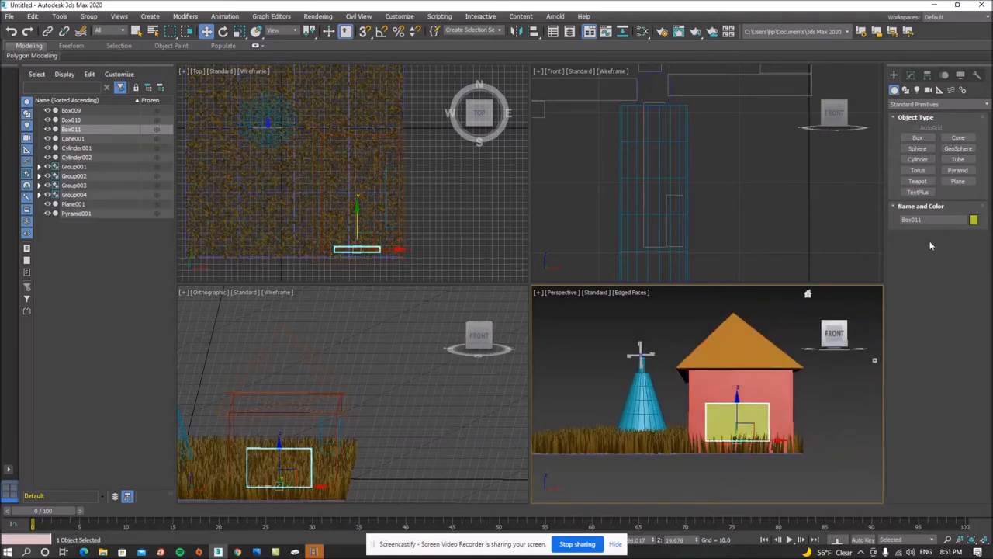
Step: Make door box Box011 dark brown using a custom colour
click(973, 219)
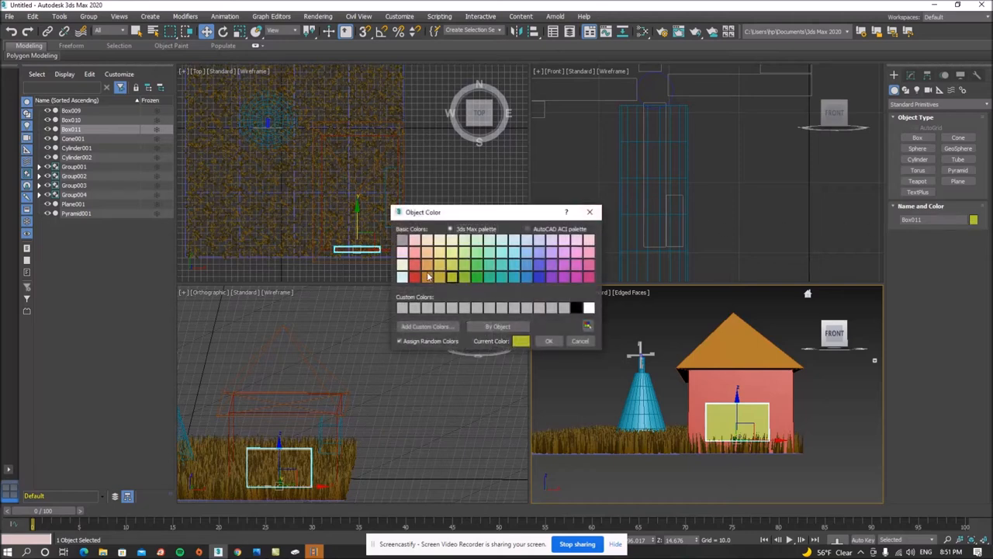
mouse_move(435, 337)
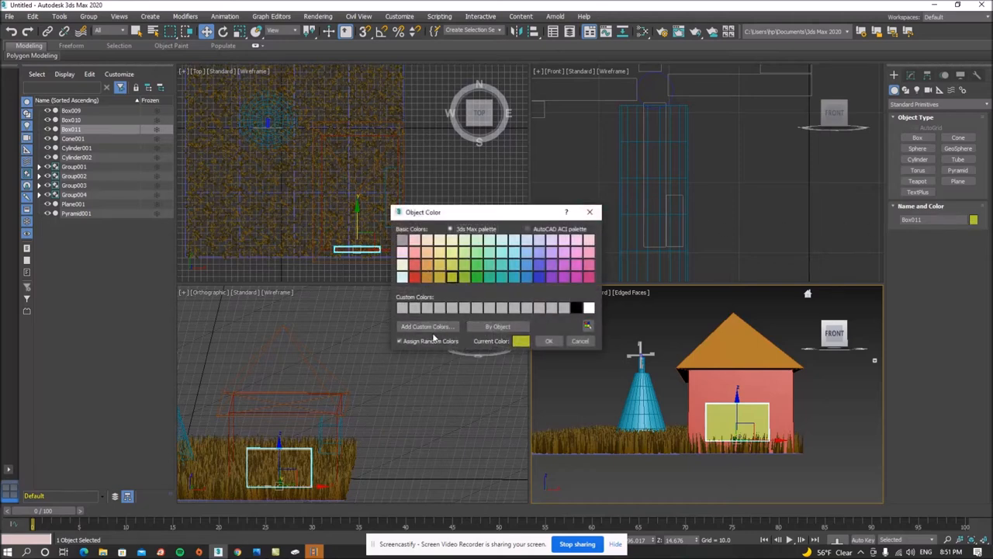
click(425, 326)
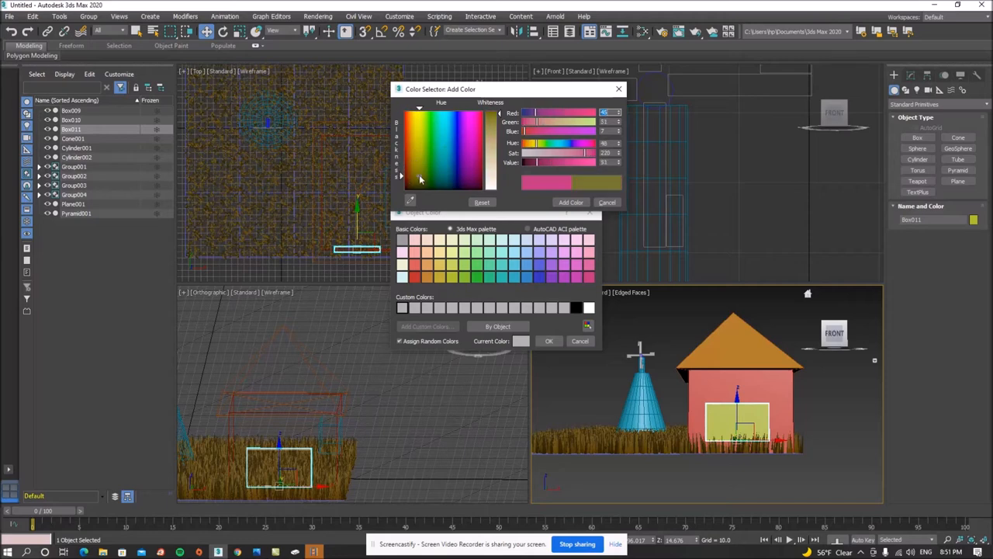
click(409, 188)
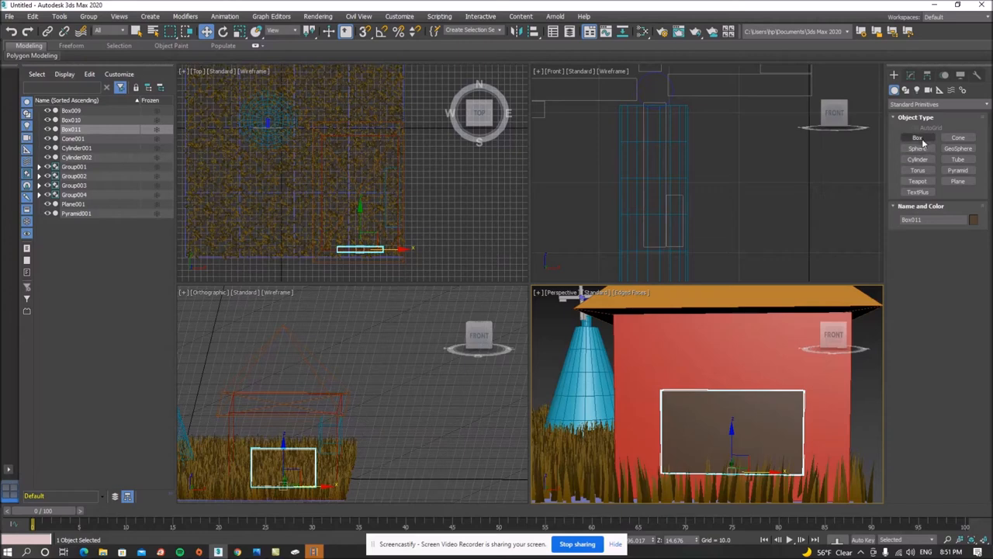
Step: Start a new box for the thin white plank on the door
click(918, 137)
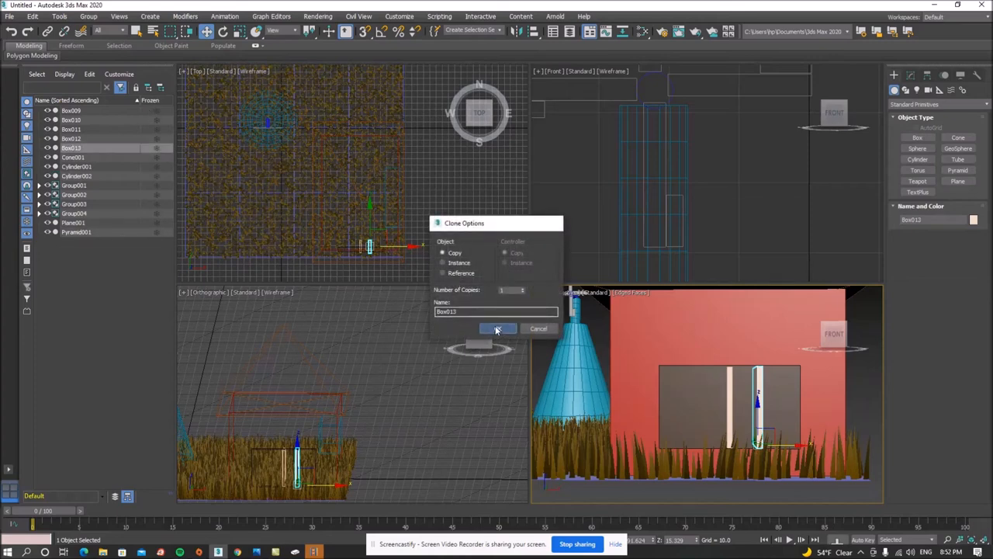
Step: Confirm the white plank copy and tilt Box013 diagonally across the dark door
click(497, 328)
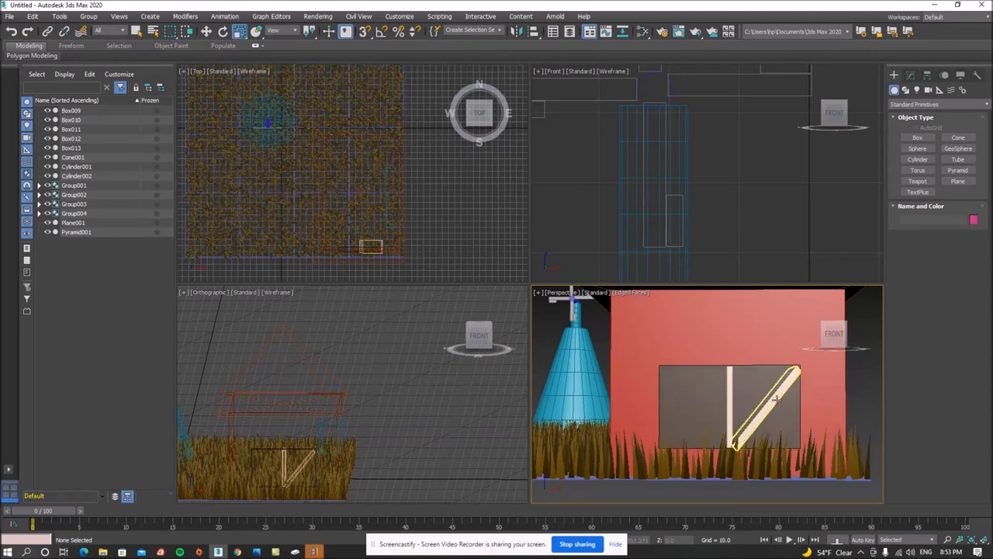
click(207, 31)
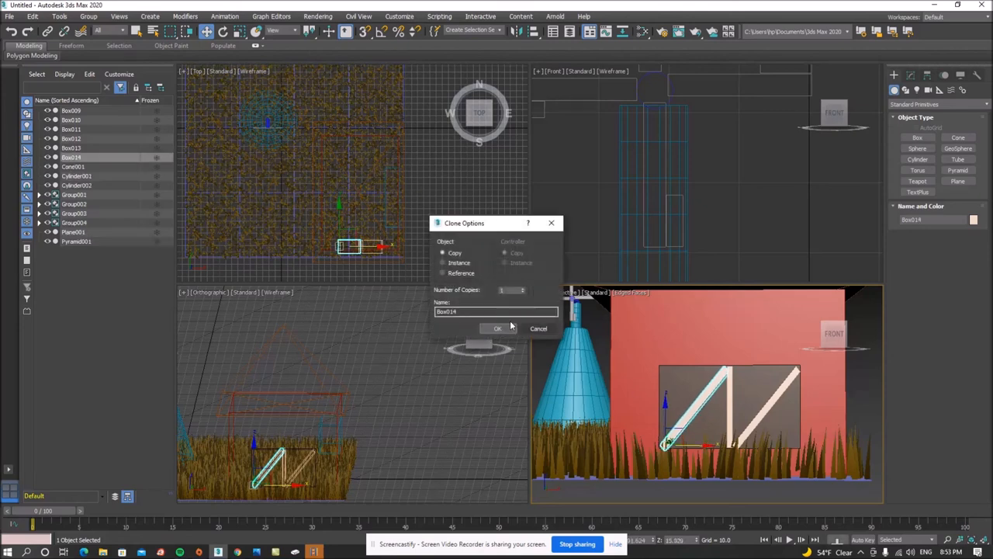
Step: Confirm the diagonal plank copy so Box014 and Box015 cross into a white X
click(498, 328)
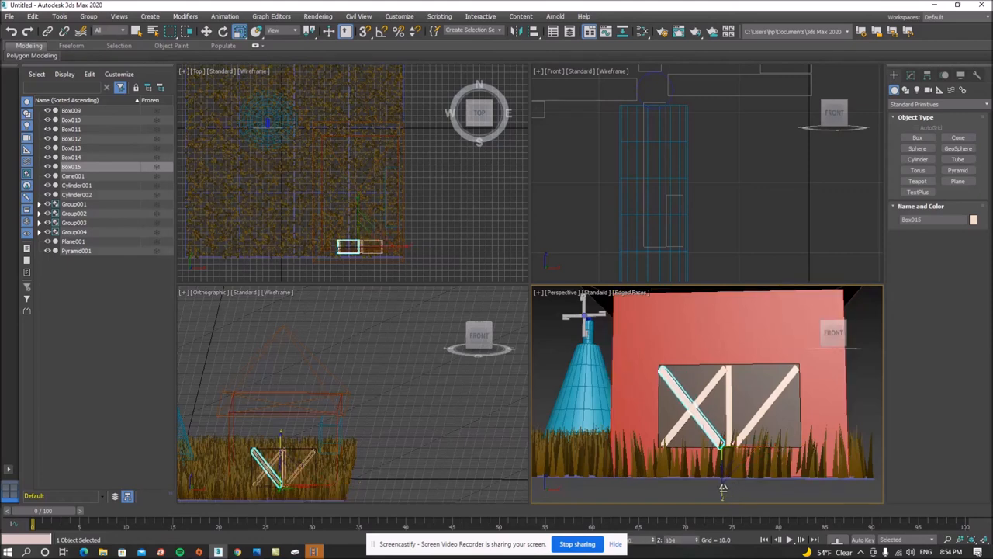
click(222, 31)
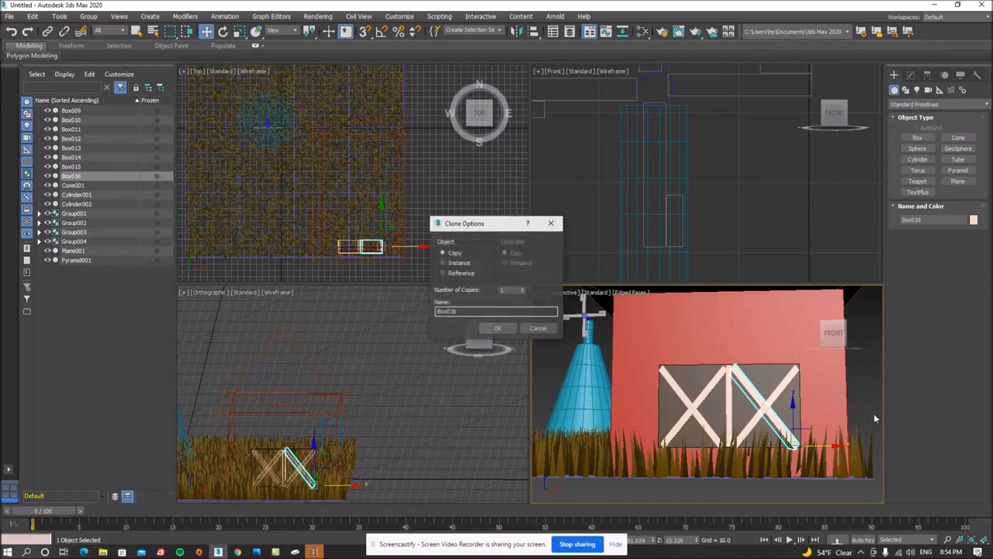
Step: Confirm the final copy and place Box016 to complete the second white X brace
click(498, 327)
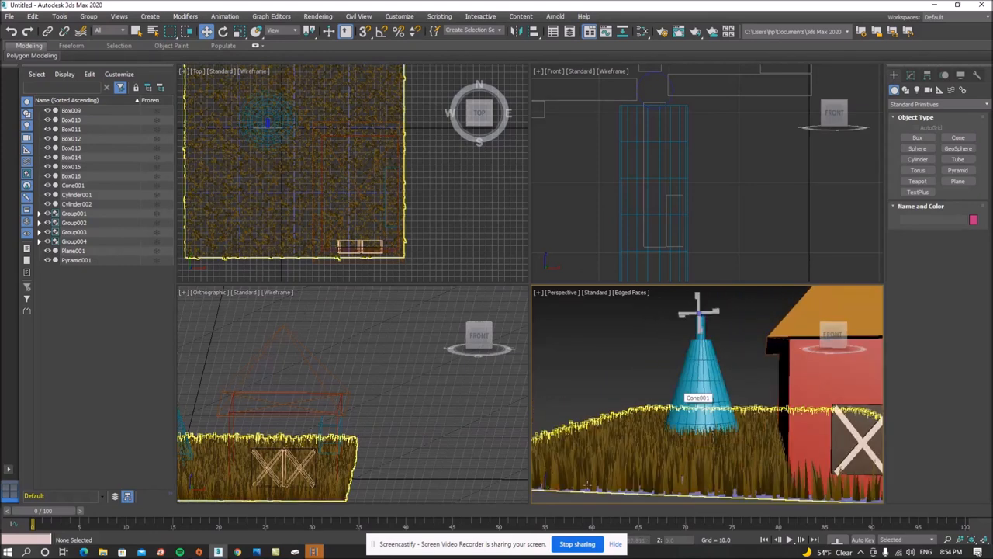
click(702, 380)
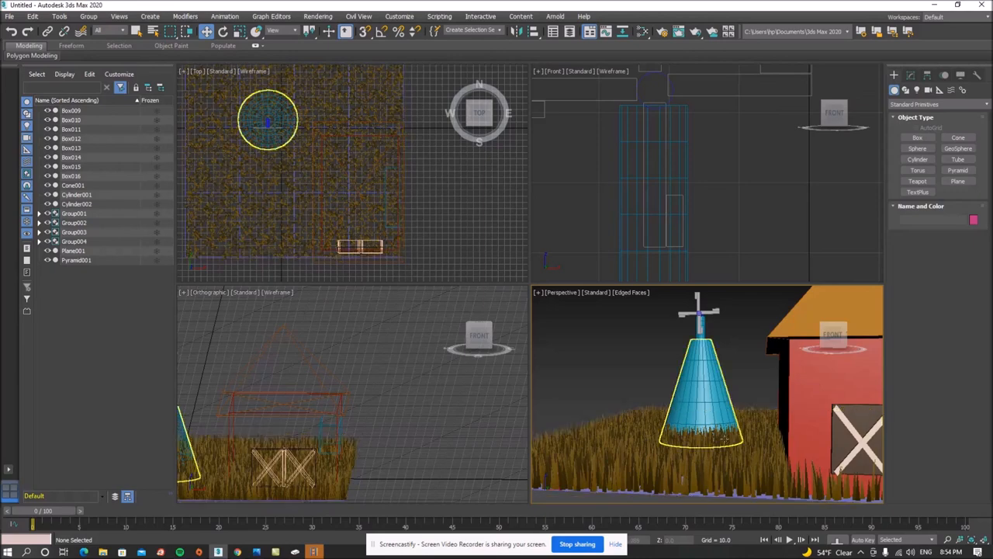